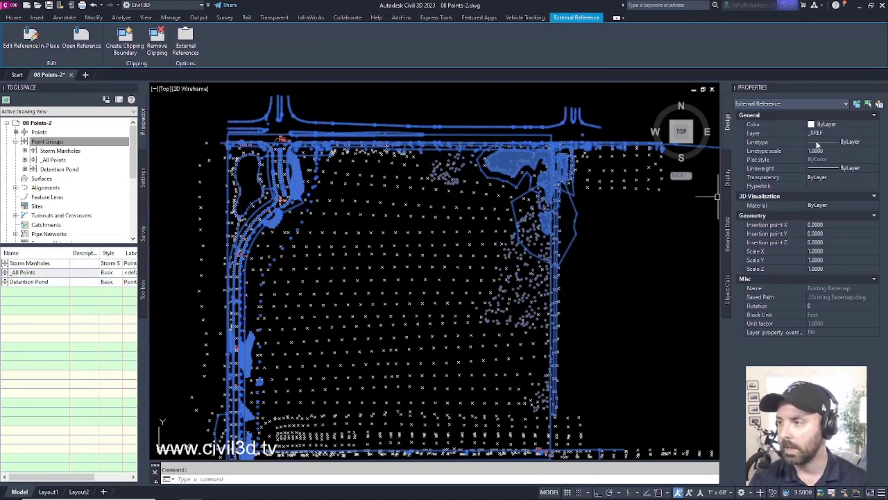
mouse_move(544, 206)
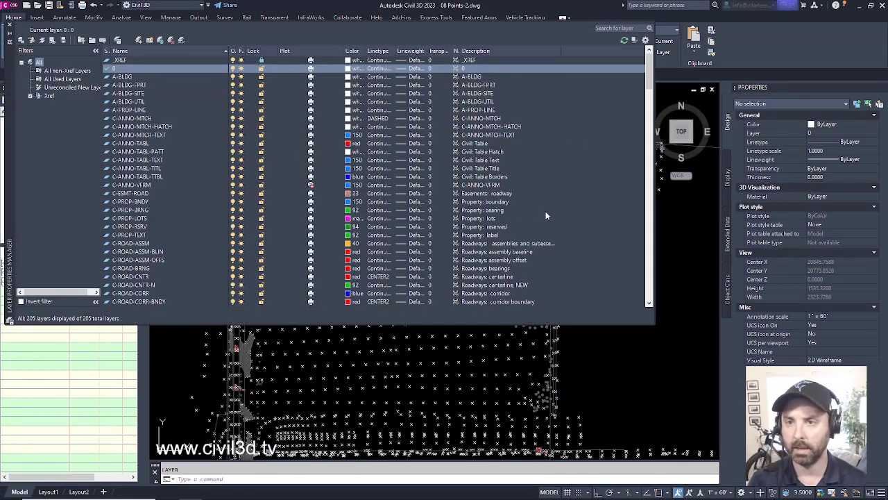
Unload the Existing Basemap xref from the External References palette, leaving only survey points
click(122, 59)
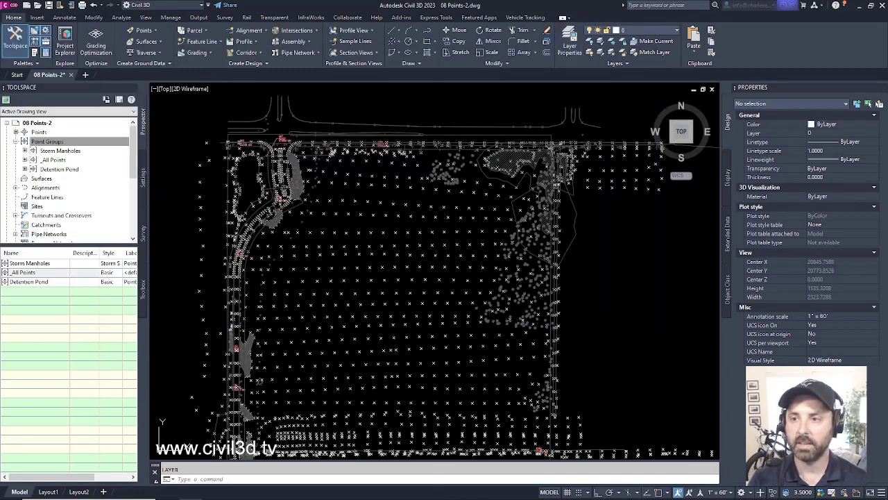
mouse_move(386, 242)
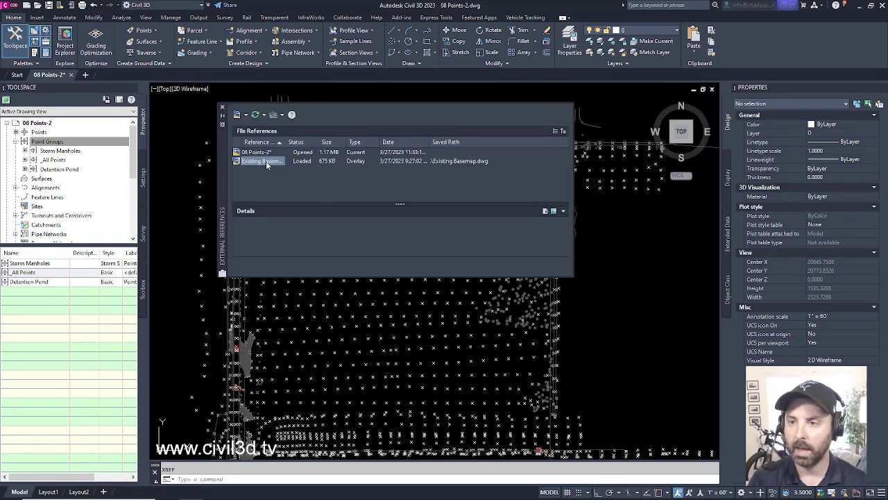
click(261, 161)
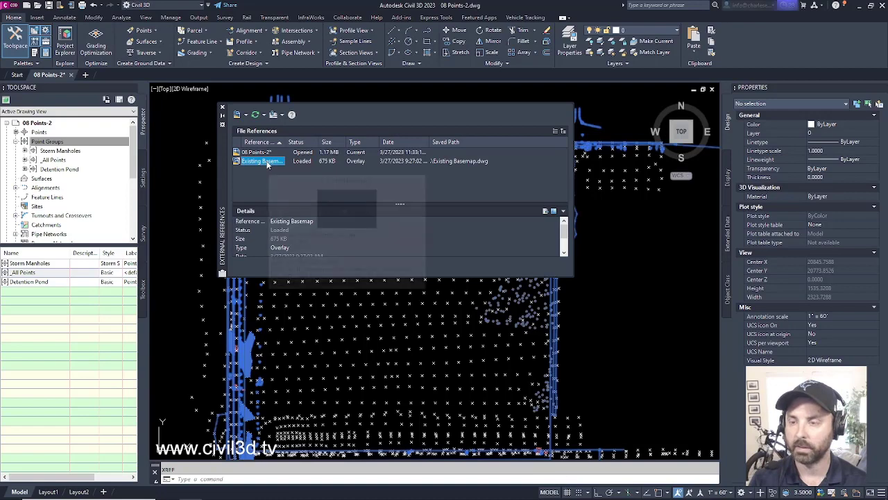
right_click(260, 161)
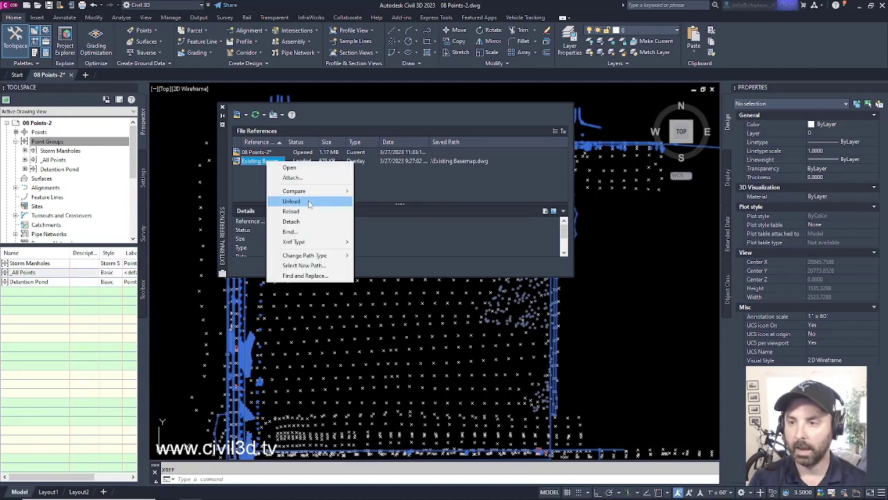
click(291, 201)
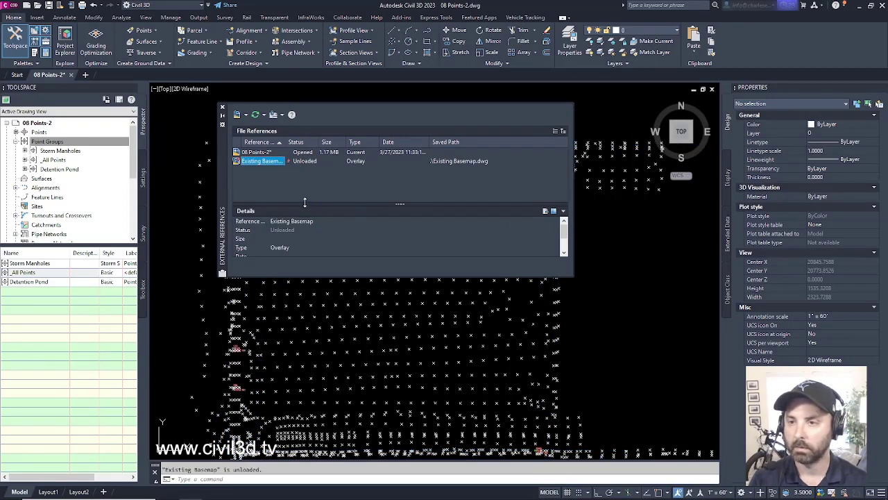
mouse_move(305, 191)
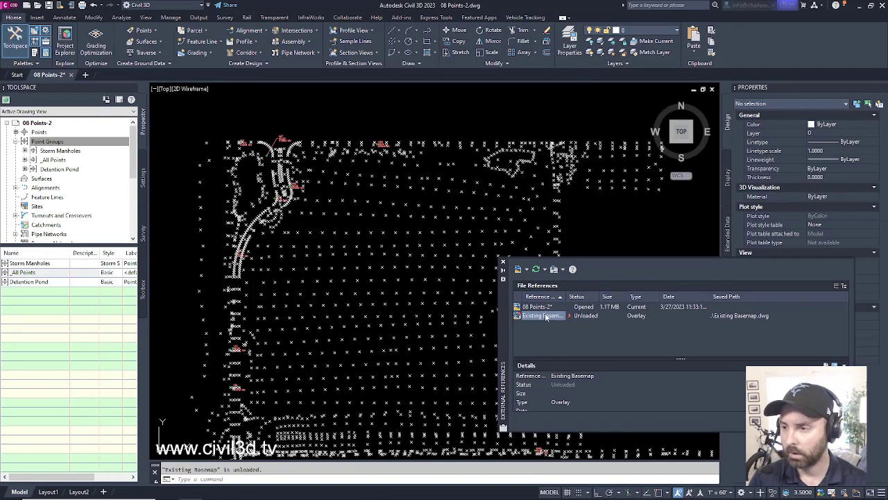
Reload the Existing Basemap xref so its faded linework returns beneath the survey points
right_click(541, 315)
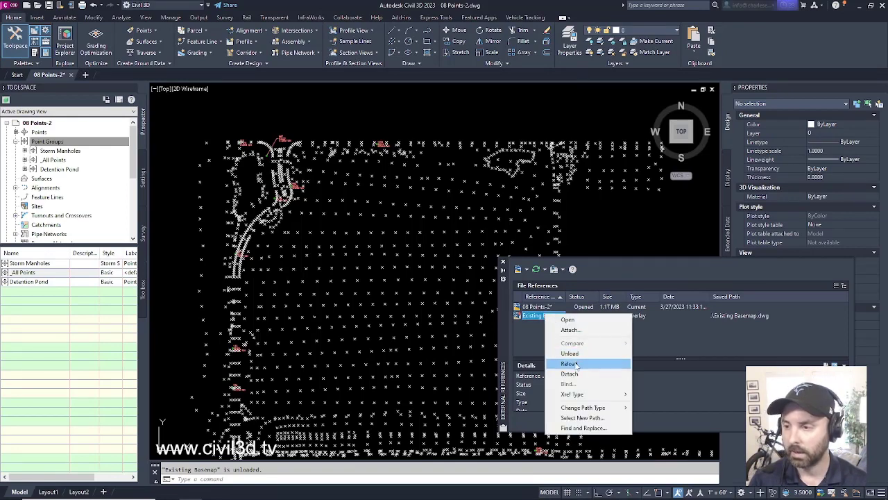
click(570, 364)
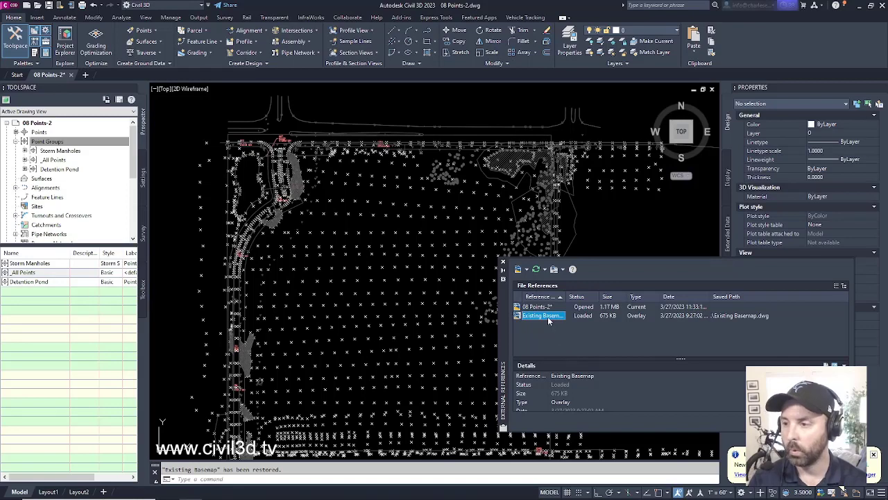
Detach the Existing Basemap xref, leaving only the survey points drawing referenced
right_click(541, 315)
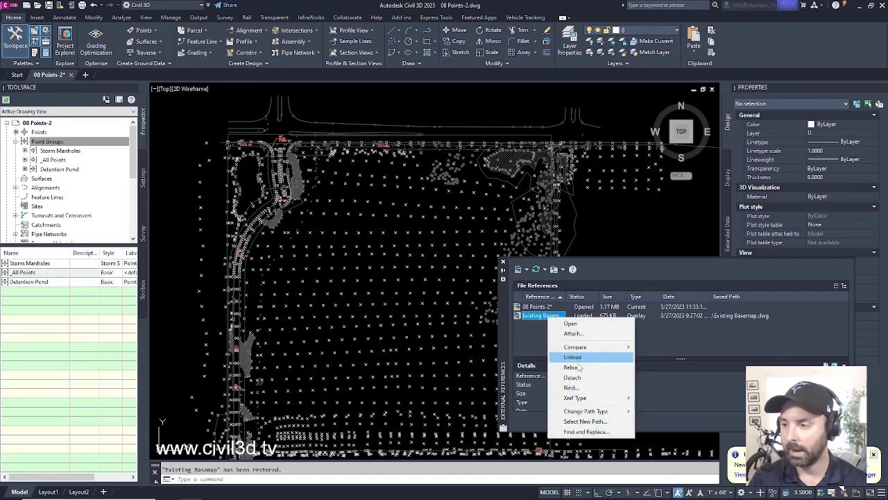
click(572, 357)
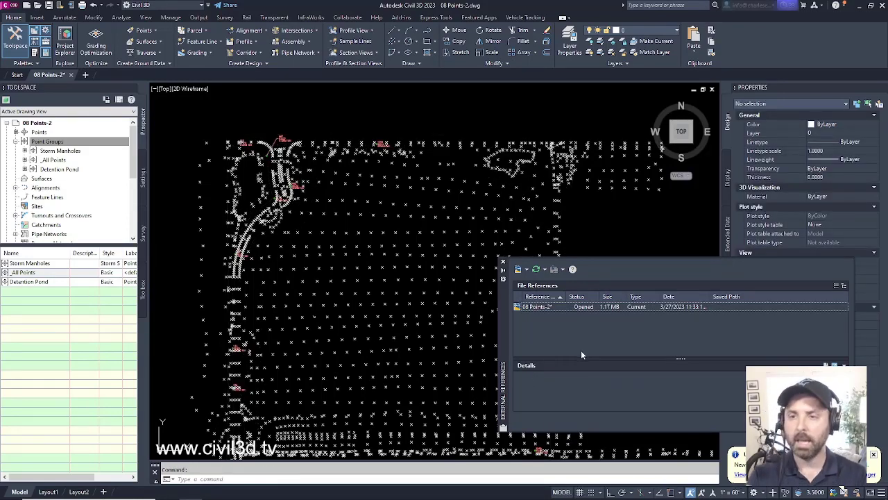